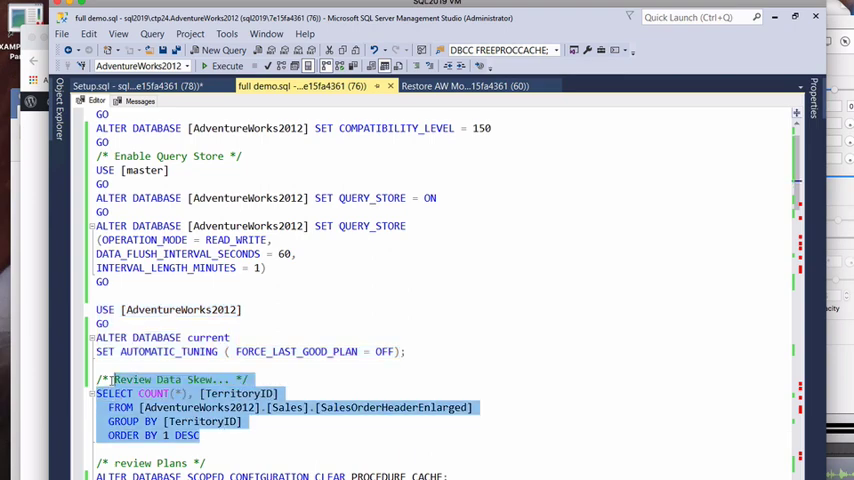
Run the data-skew query and point out territory 20 (100 rows) versus territory 9 (273,720 rows)
click(226, 64)
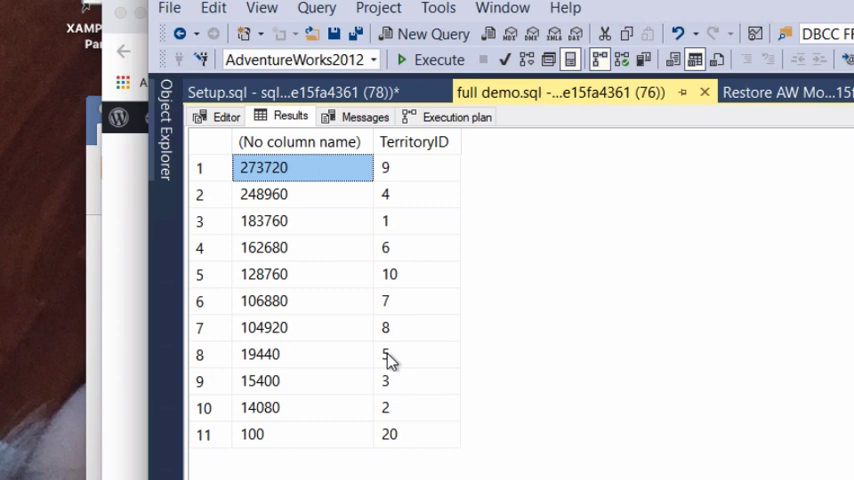
mouse_move(404, 448)
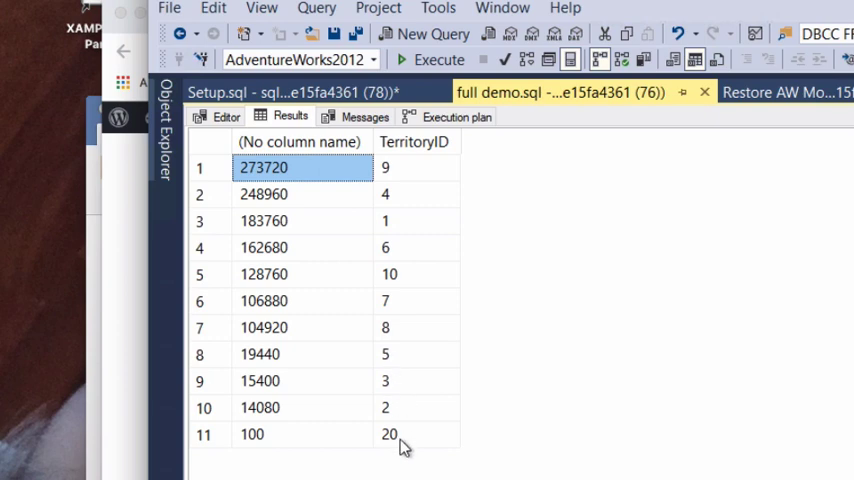
click(414, 434)
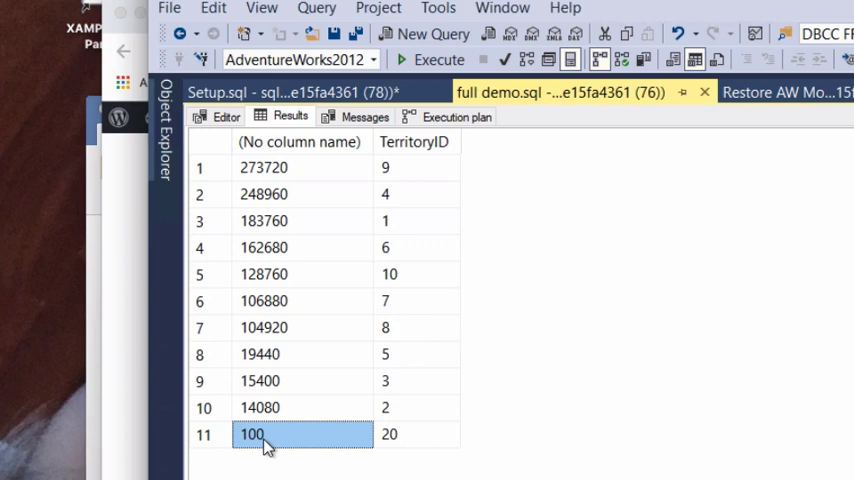
mouse_move(278, 432)
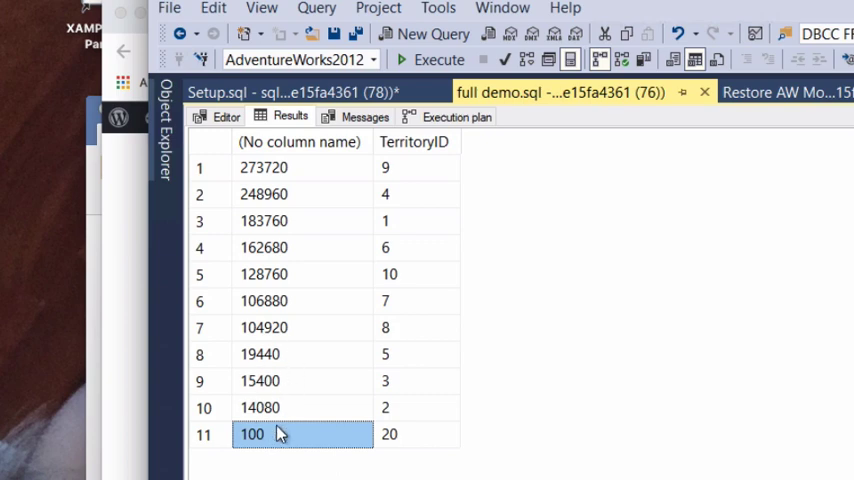
mouse_move(398, 178)
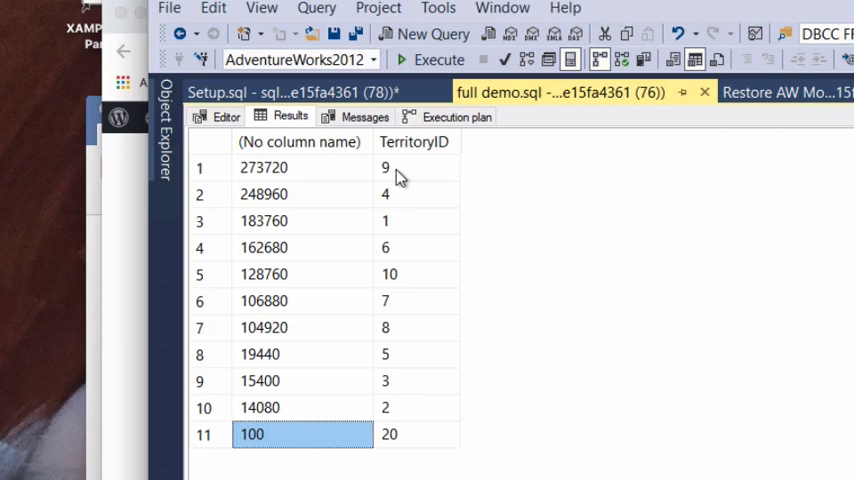
click(416, 168)
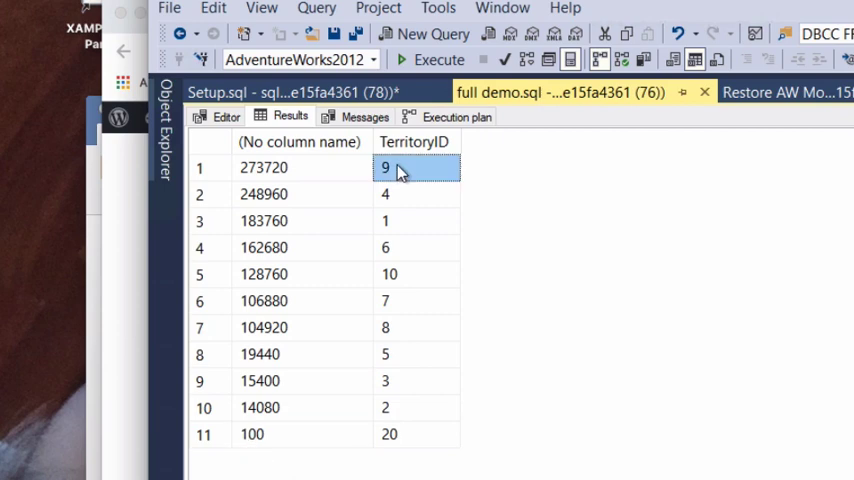
mouse_move(264, 200)
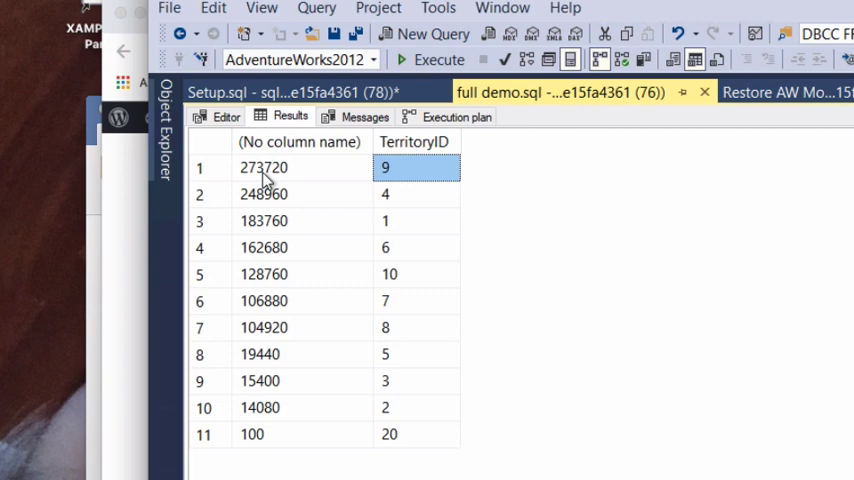
Clear the procedure cache and pick the dbo.TotalByTerritory call for territory 20
click(226, 116)
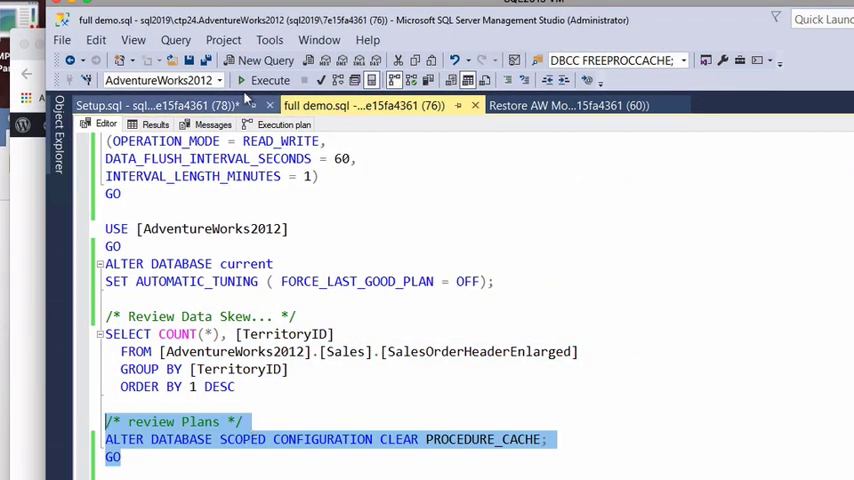
click(270, 80)
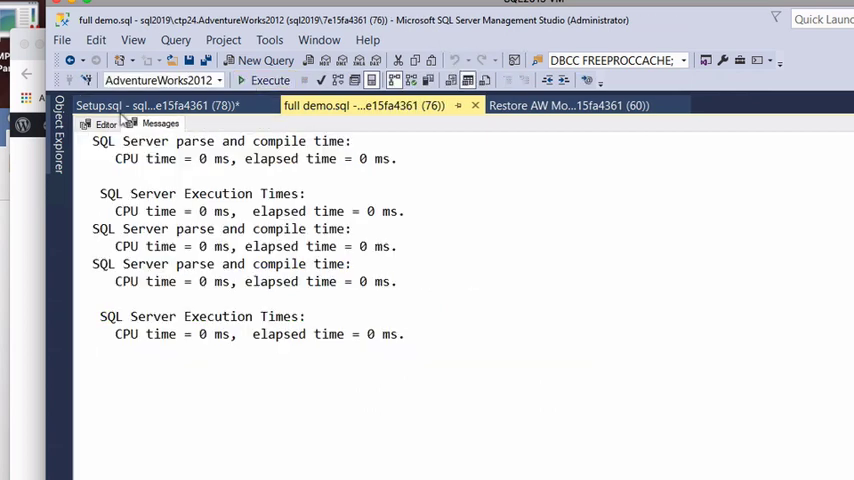
click(106, 122)
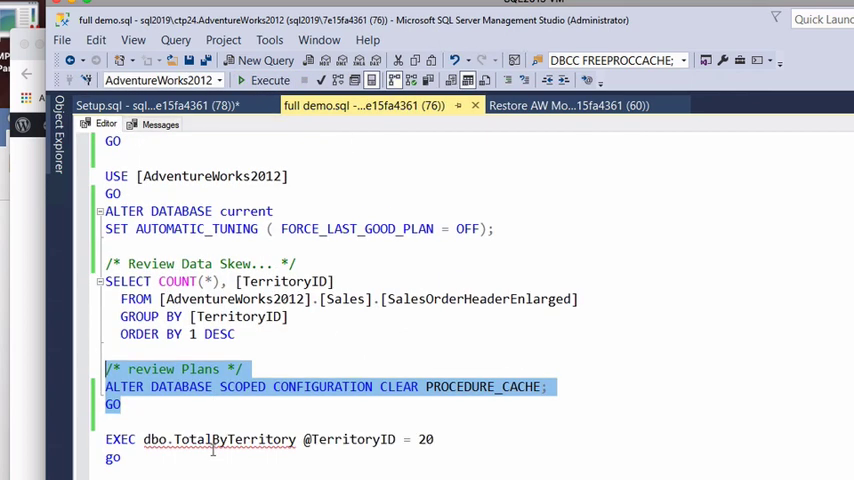
click(118, 456)
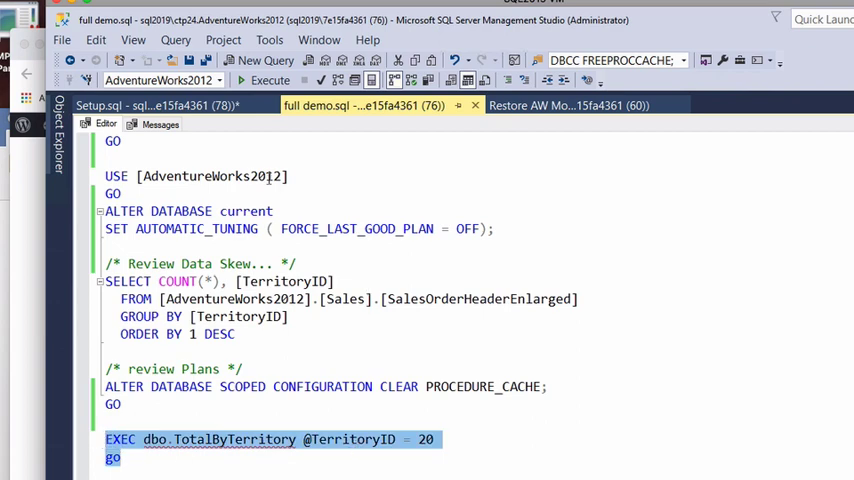
Run TotalByTerritory for territory 20 (total 7550.7918) and view its nested-loops, key-lookup plan
click(264, 80)
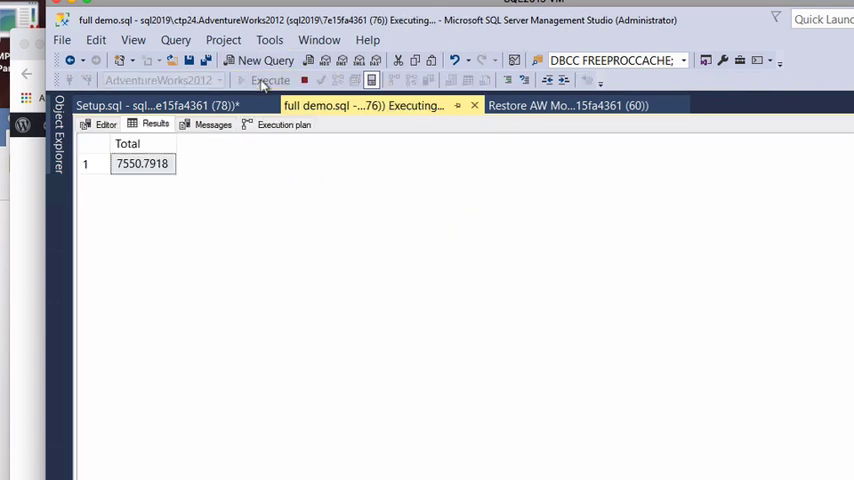
click(284, 122)
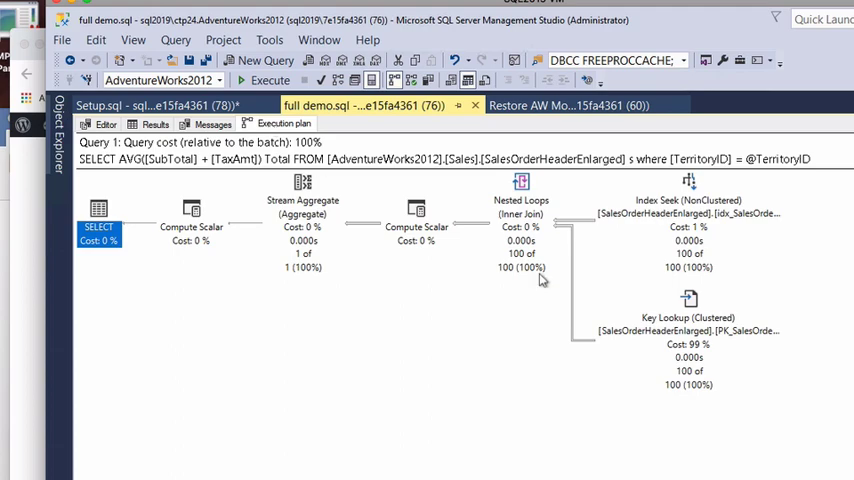
mouse_move(584, 218)
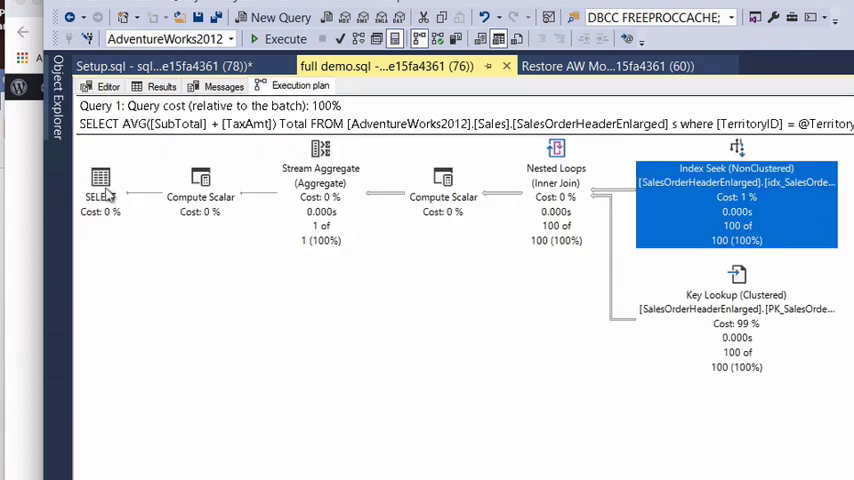
click(100, 184)
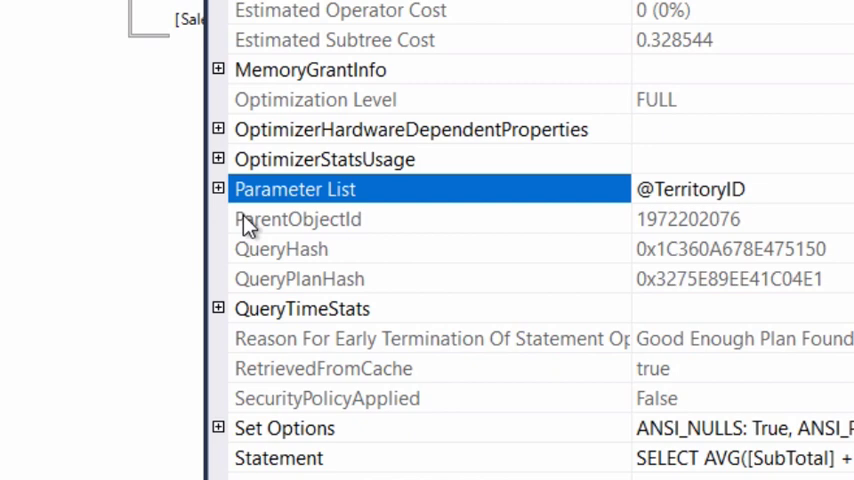
click(218, 188)
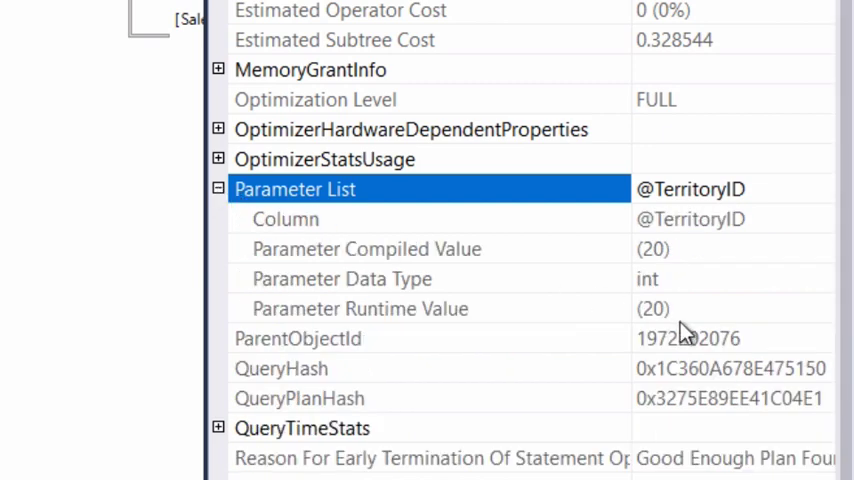
mouse_move(692, 260)
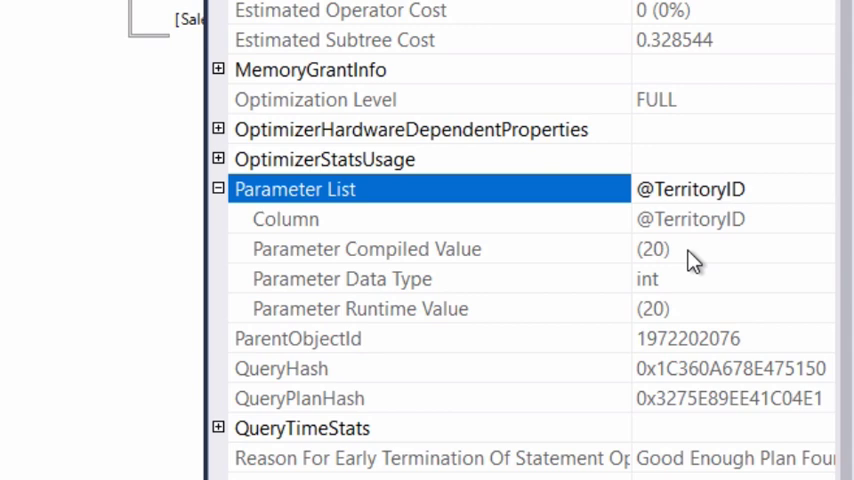
mouse_move(690, 260)
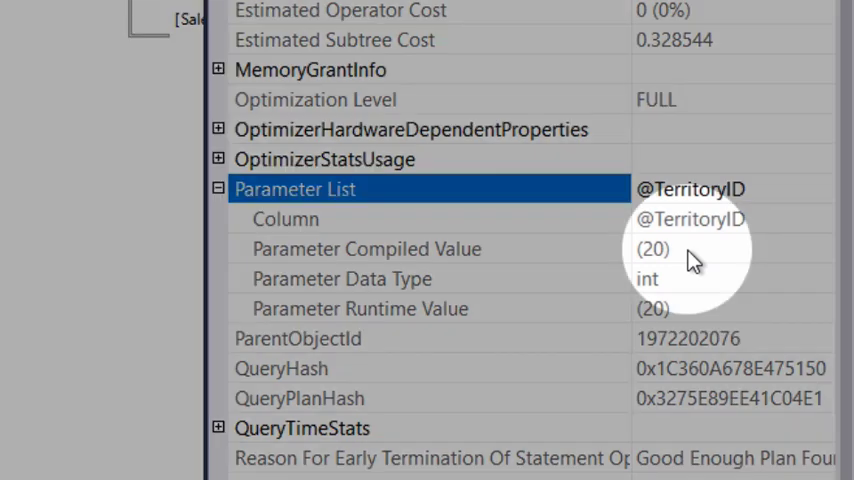
mouse_move(678, 256)
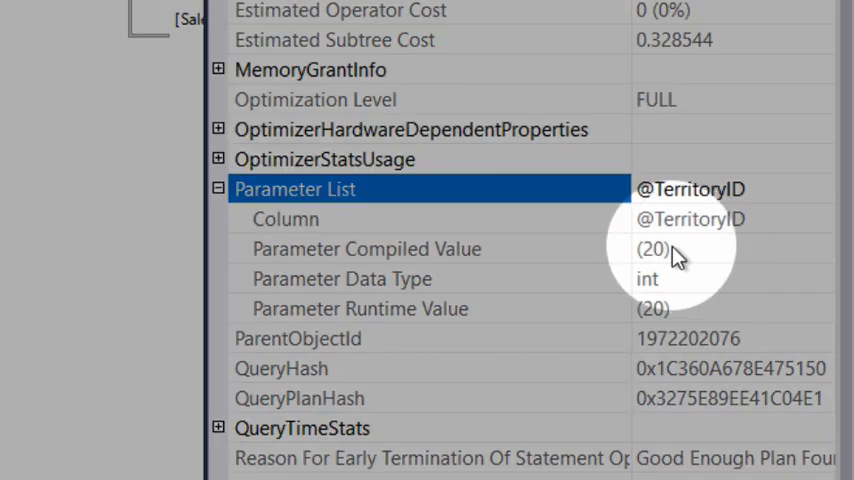
mouse_move(688, 316)
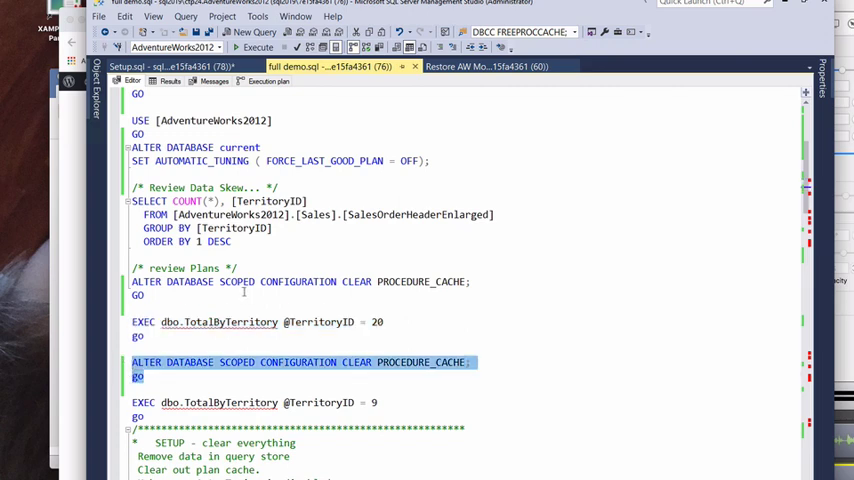
Return to the script at the second cache-clear statement and territory 9 call
click(254, 48)
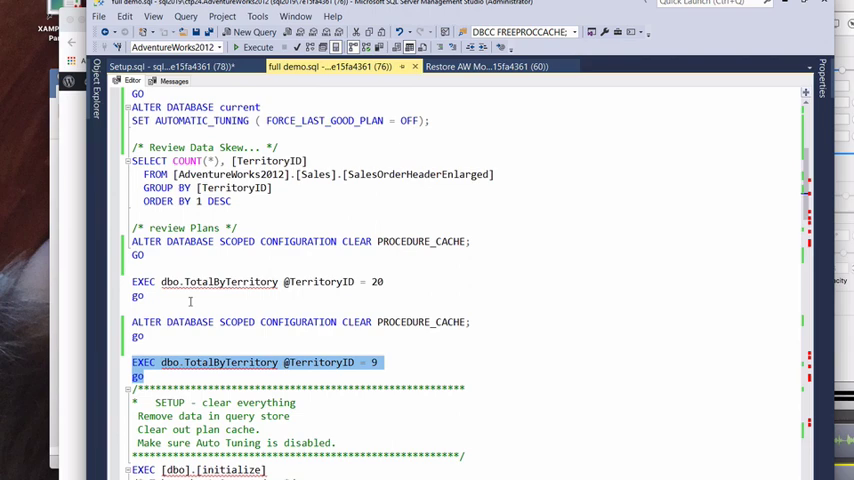
Run TotalByTerritory for territory 9, returning a total of 1686.163
click(256, 48)
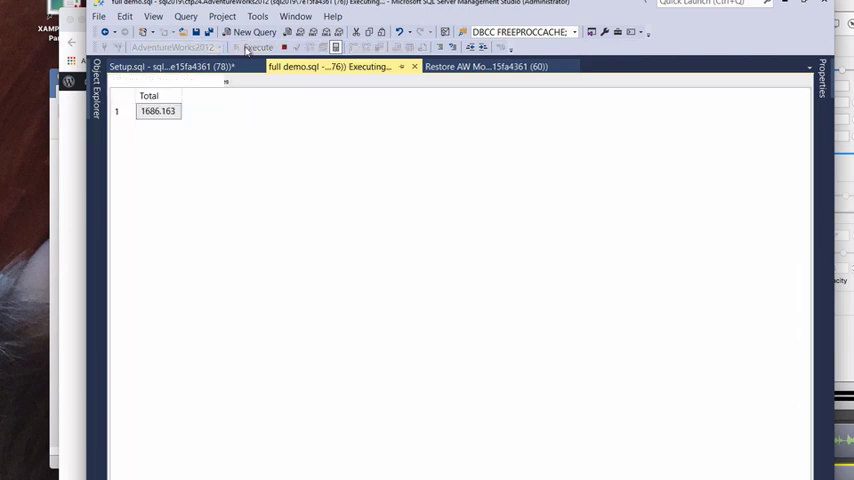
Review the territory 9 plan as a parallel clustered index scan with hash aggregate, then return to the script
click(288, 70)
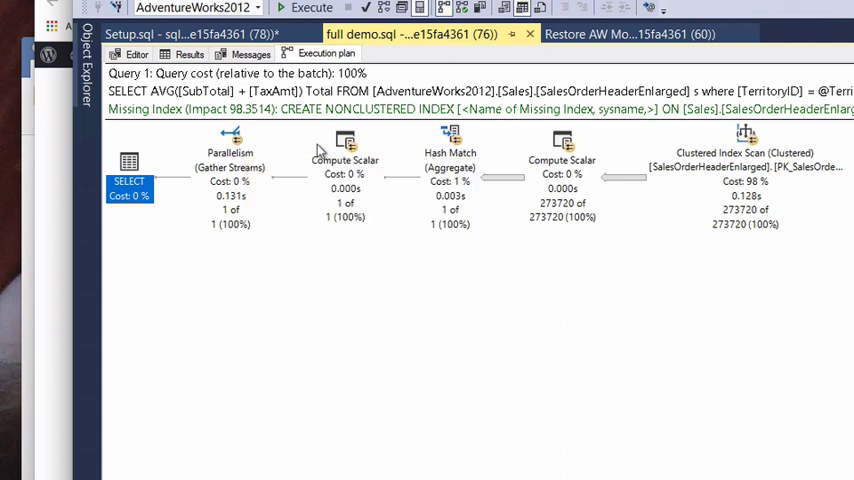
mouse_move(624, 178)
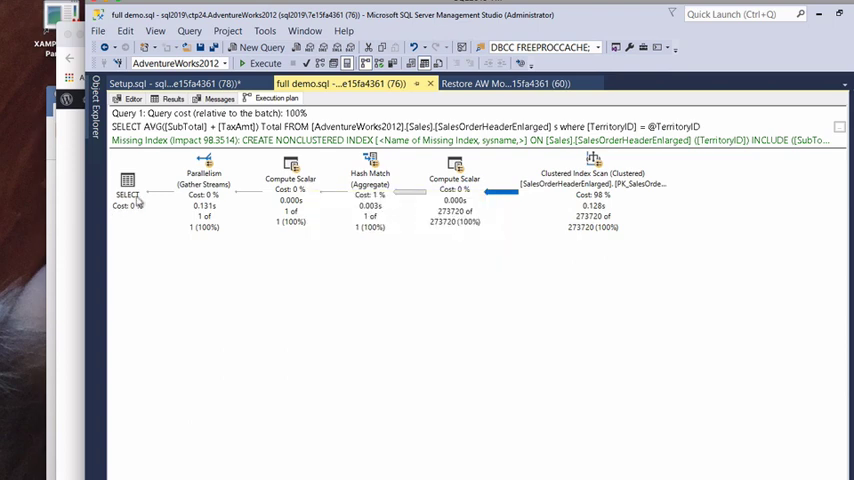
click(128, 196)
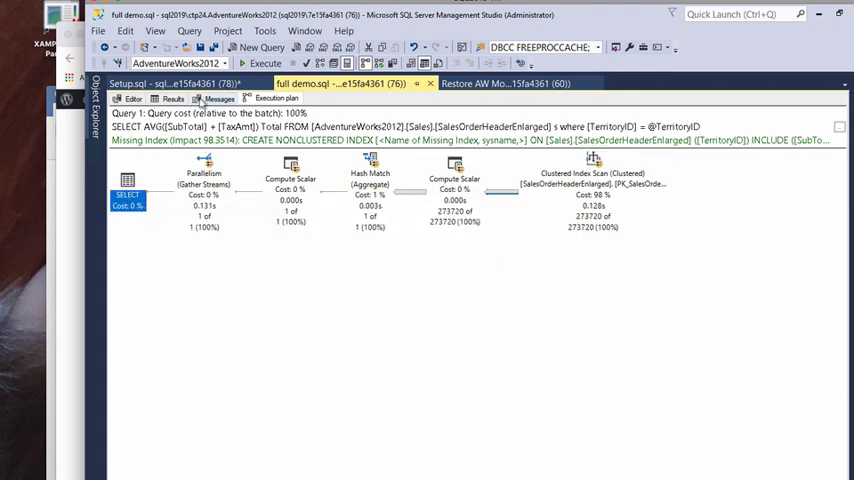
click(132, 98)
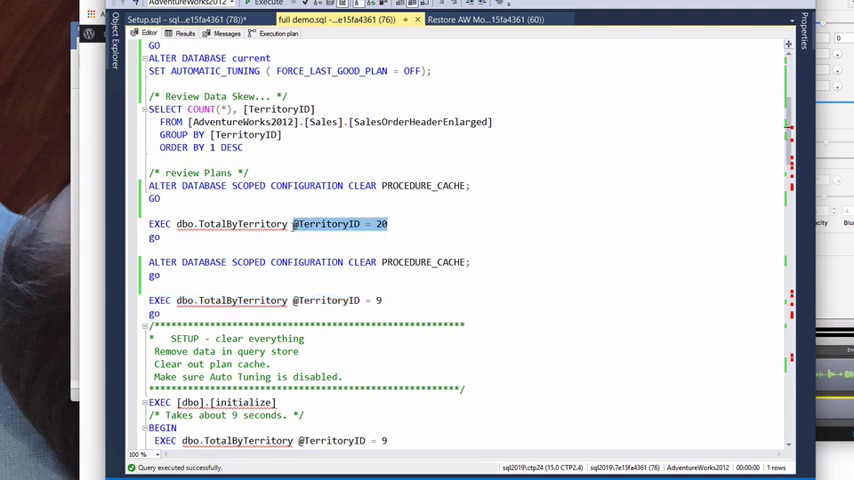
scroll(down, 3)
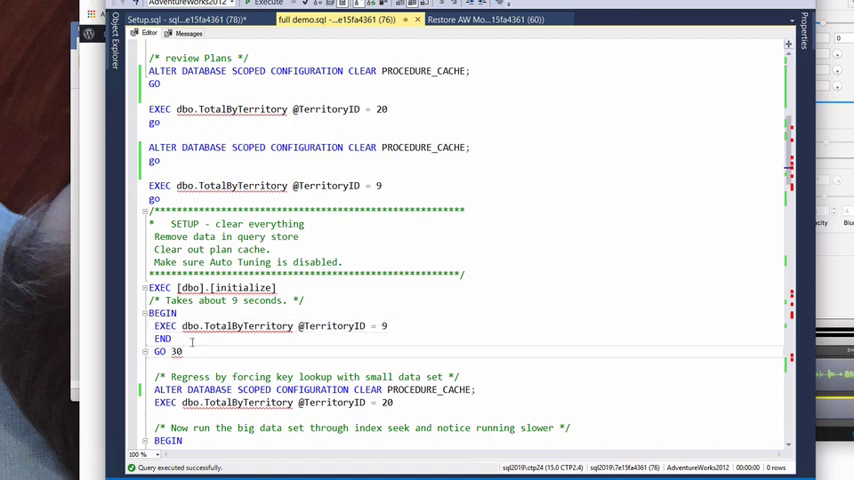
Run the territory 9 block 30 times (GO 30) and view the repeated clustered-index-scan plans
drag(148, 312, 182, 352)
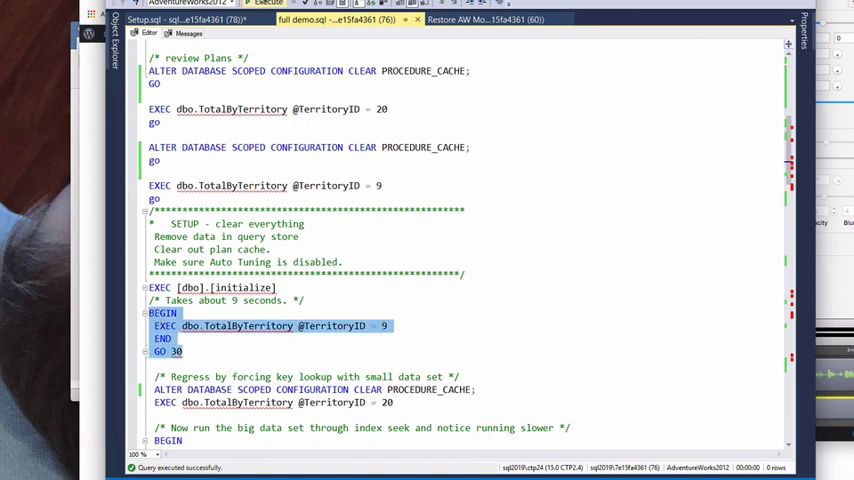
click(268, 4)
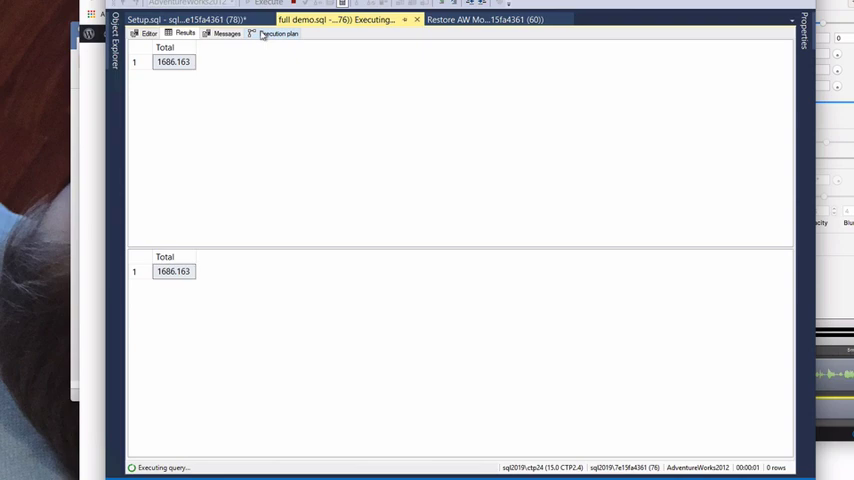
click(280, 32)
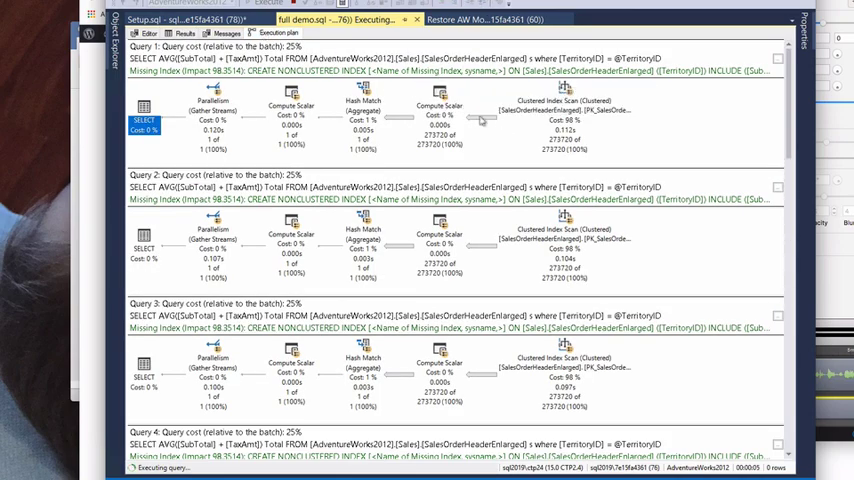
mouse_move(484, 120)
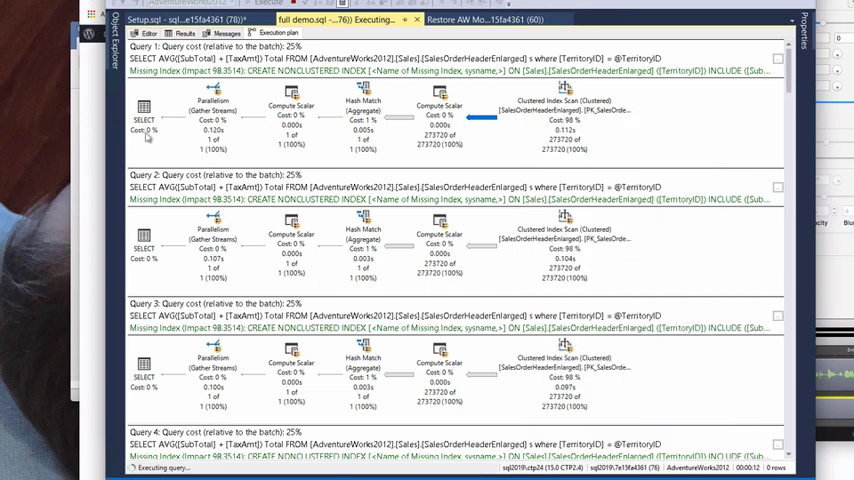
click(144, 122)
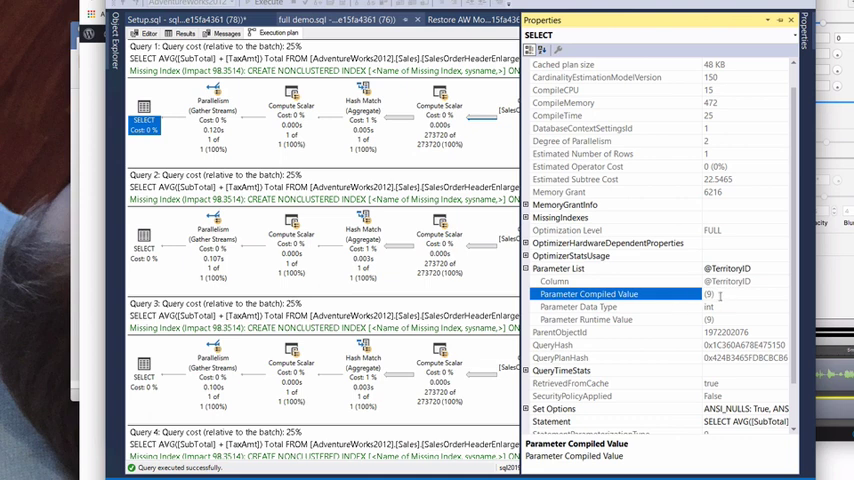
mouse_move(476, 152)
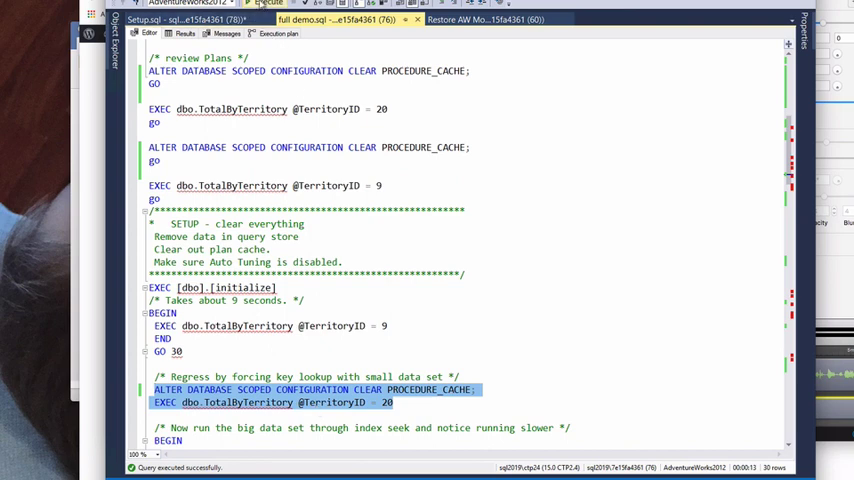
Clear the plan cache again and rerun territory 20, returning 7550.7918, then return to the script
click(266, 4)
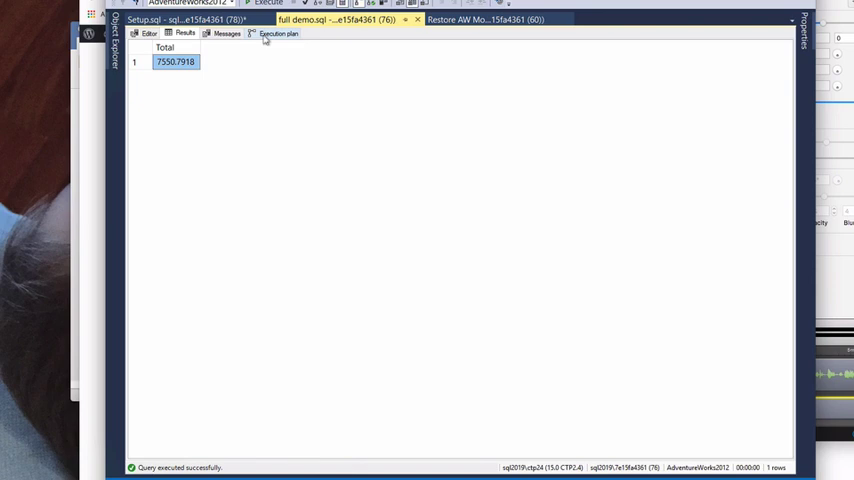
click(278, 32)
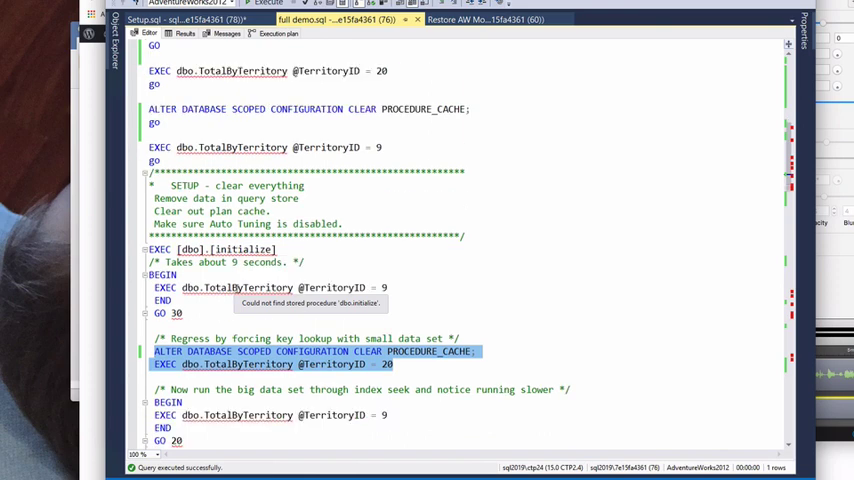
Select the BEGIN…GO 20 block that runs dbo.TotalByTerritory for territory 9 twenty times
scroll(down, 3)
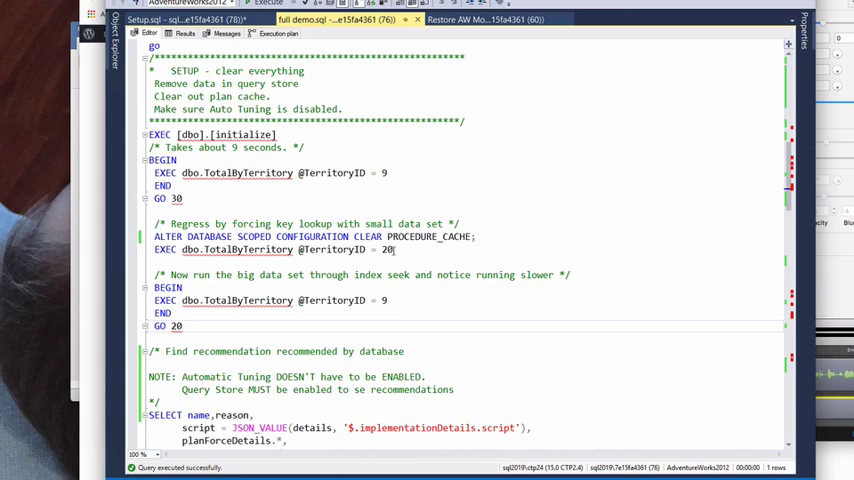
drag(150, 274, 184, 326)
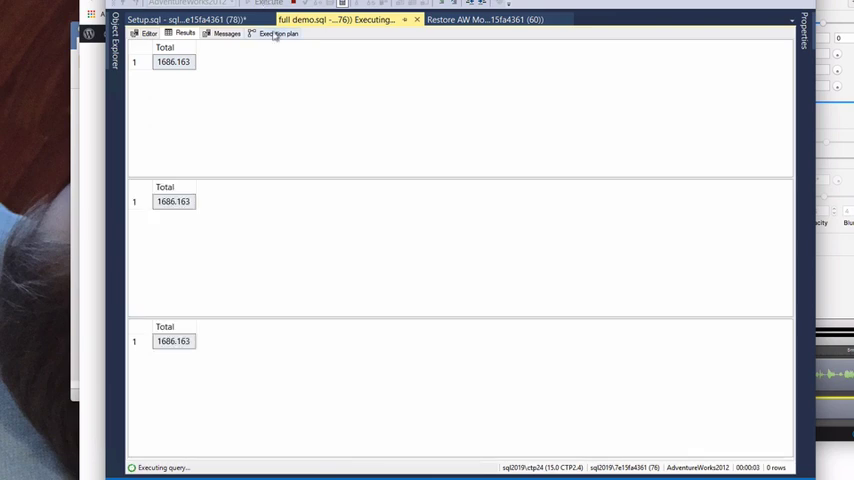
Inspect the territory 9 plans showing Nested Loops with Index Seek and a 99% Key Lookup
click(280, 32)
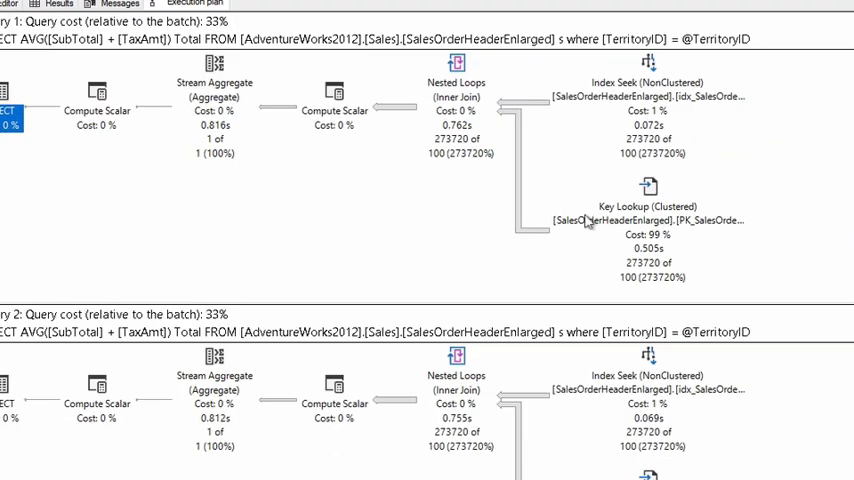
mouse_move(532, 108)
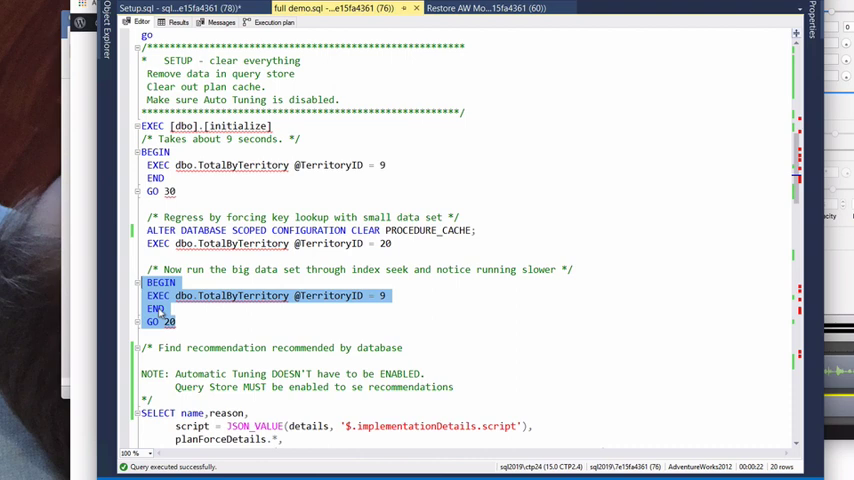
click(198, 314)
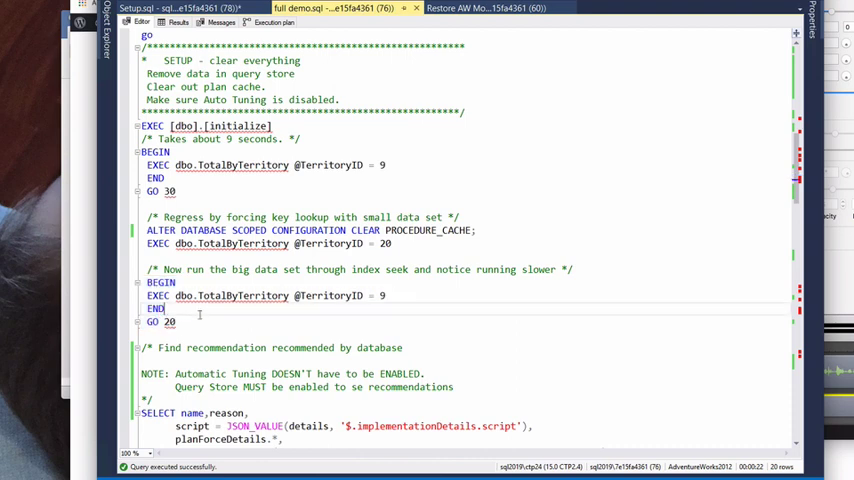
scroll(down, 3)
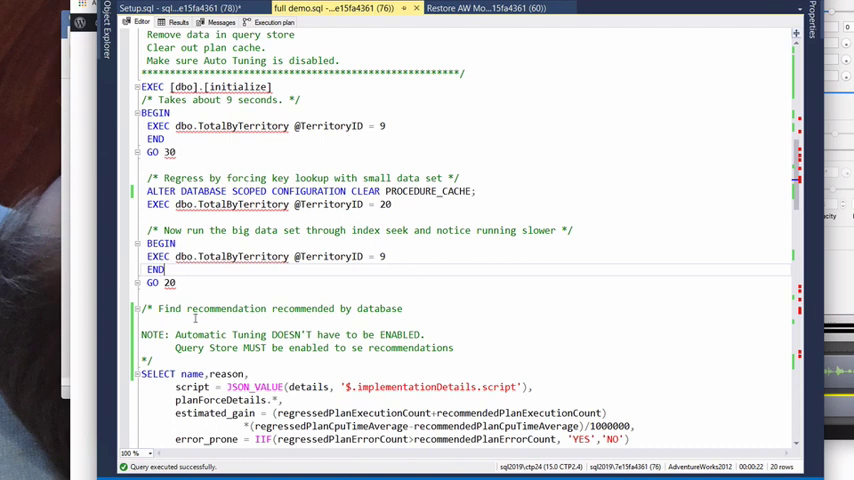